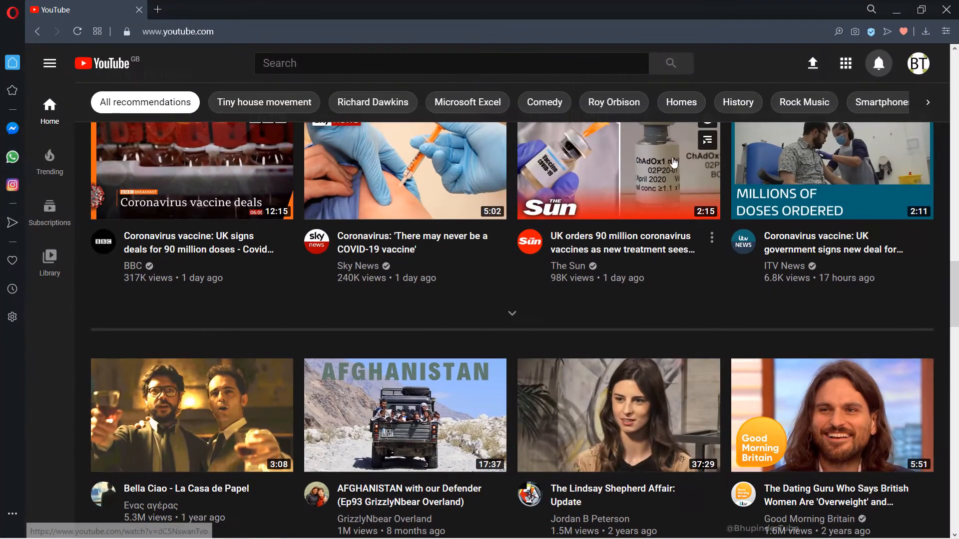
- Open the channel's Audio library in YouTube Studio via the account menu
click(917, 62)
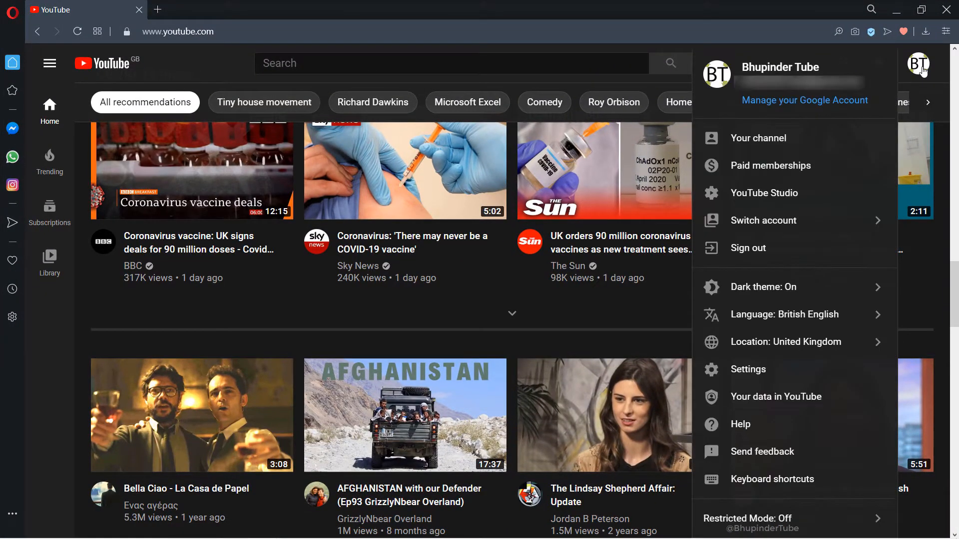
mouse_move(764, 192)
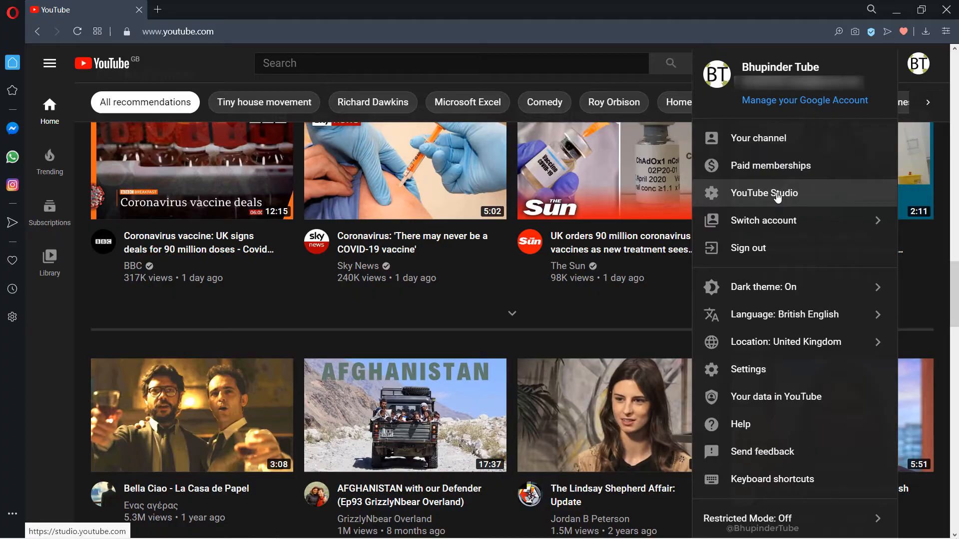
click(764, 193)
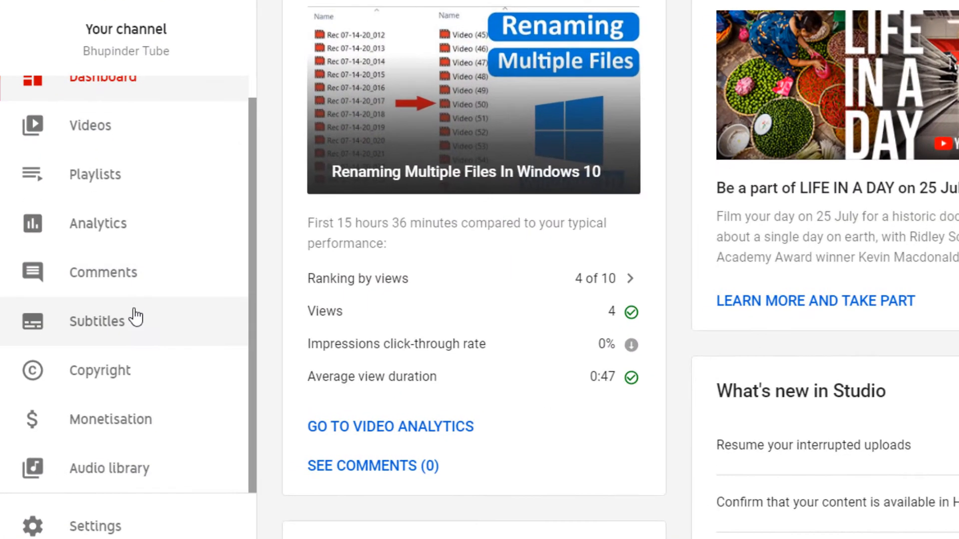
mouse_move(132, 476)
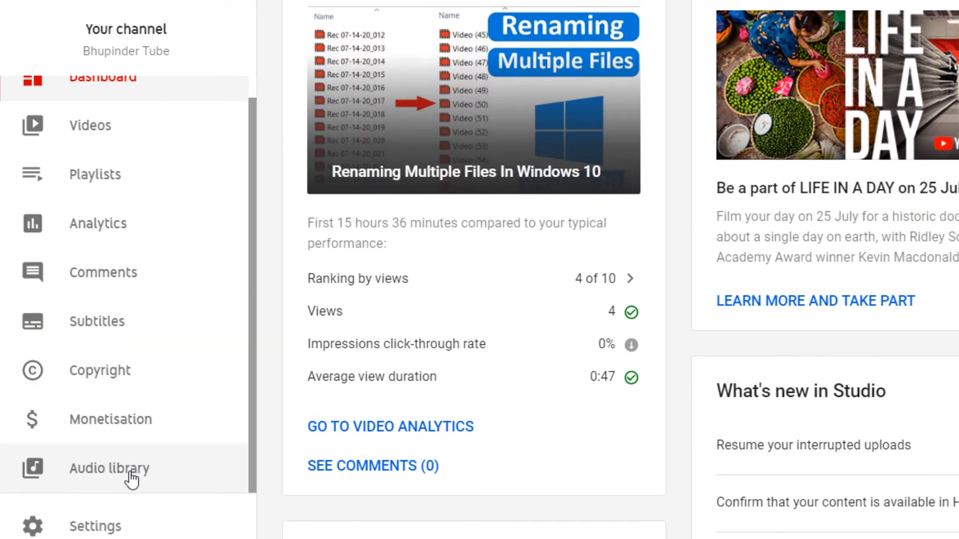
click(109, 468)
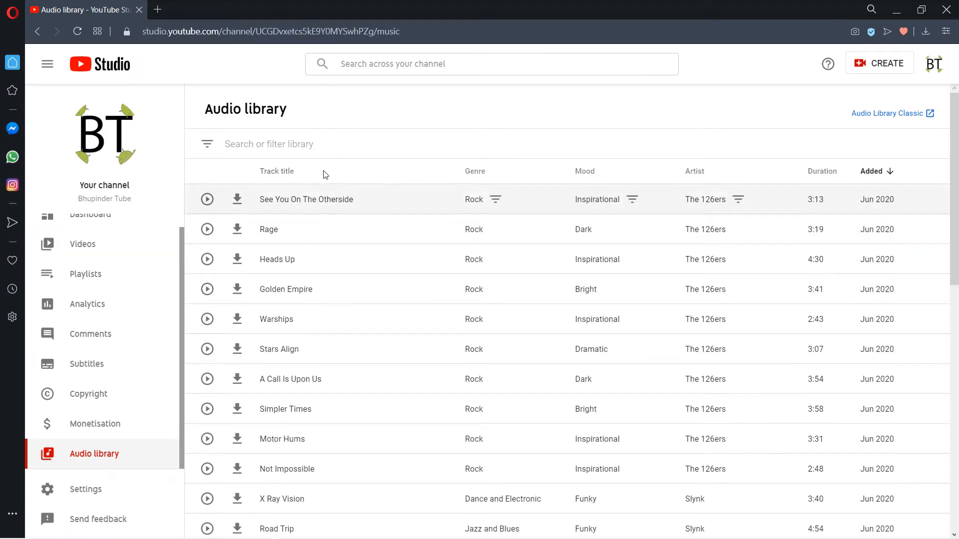
mouse_move(614, 347)
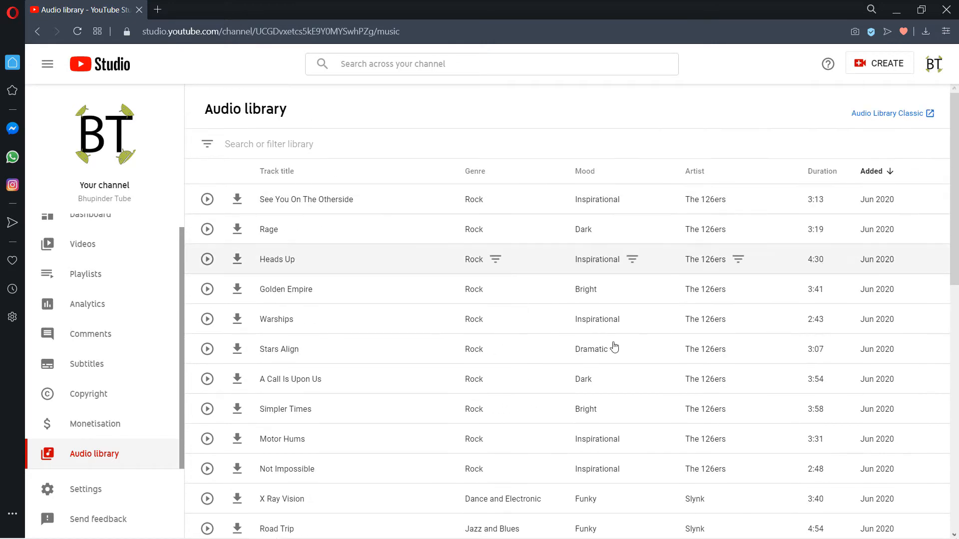
mouse_move(871, 123)
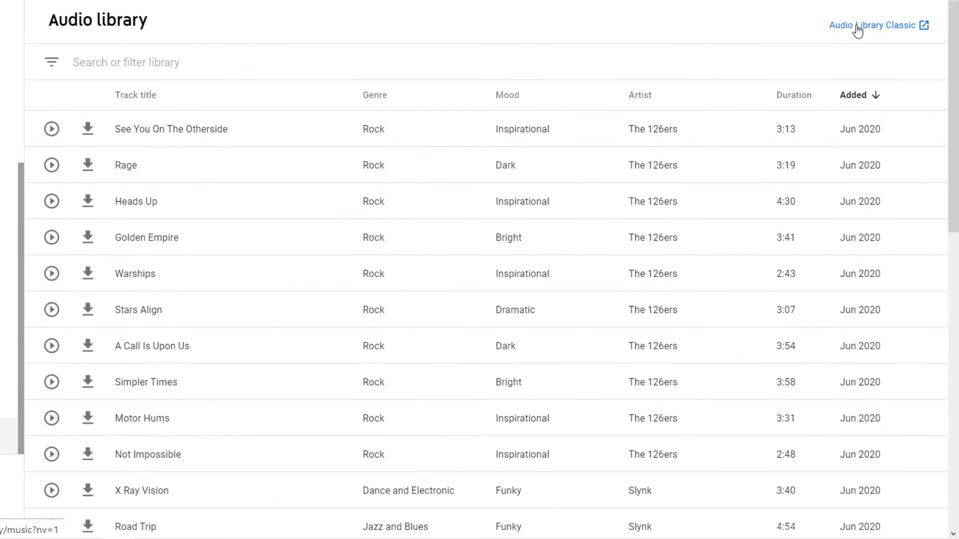
- Switch to the Audio Library Classic from the link at the top right
click(871, 25)
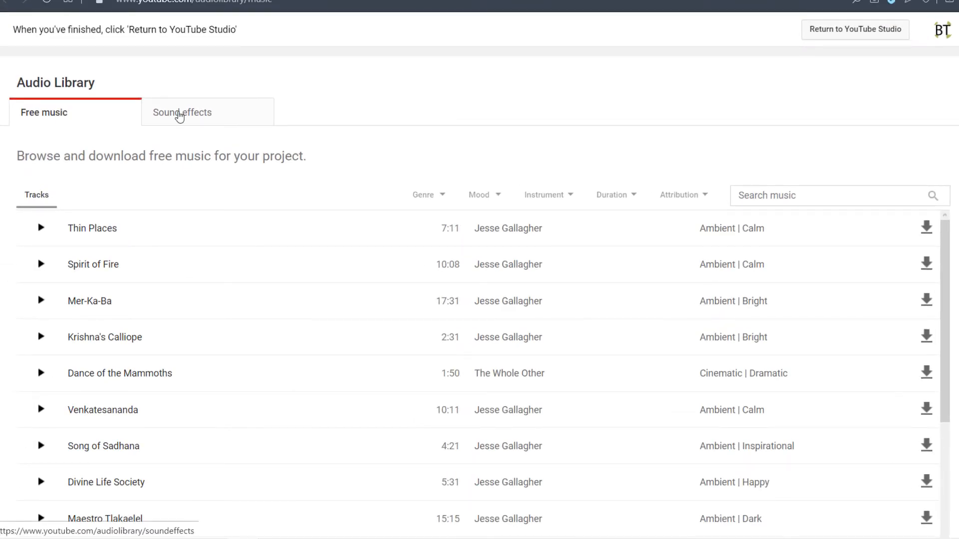
- Search the Sound effects tab for 'bell' and scroll through the bell and chime results
click(182, 112)
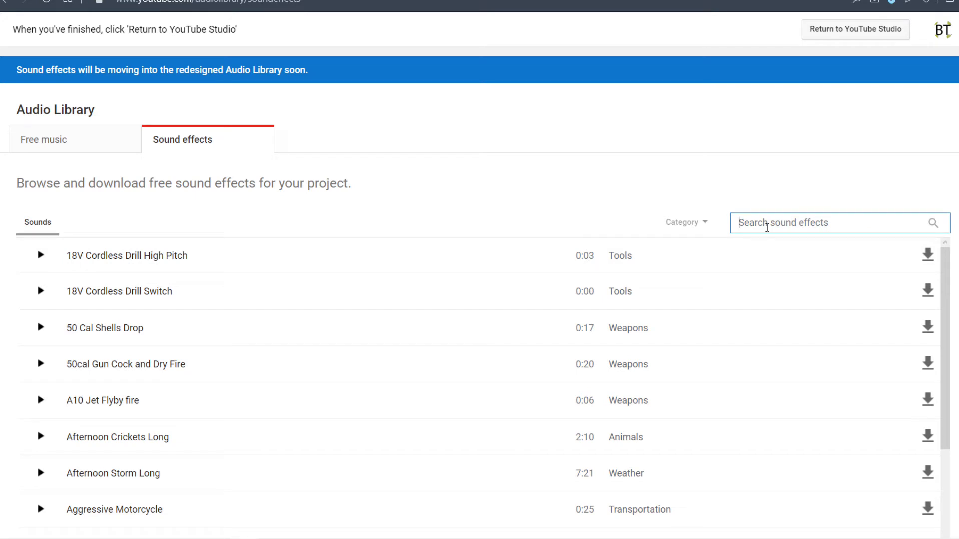
text(bell)
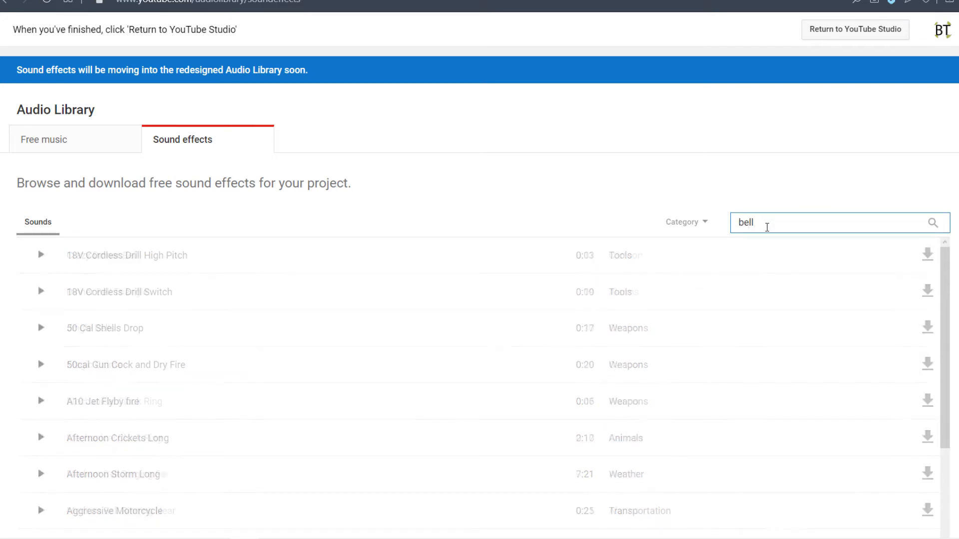
key(Return)
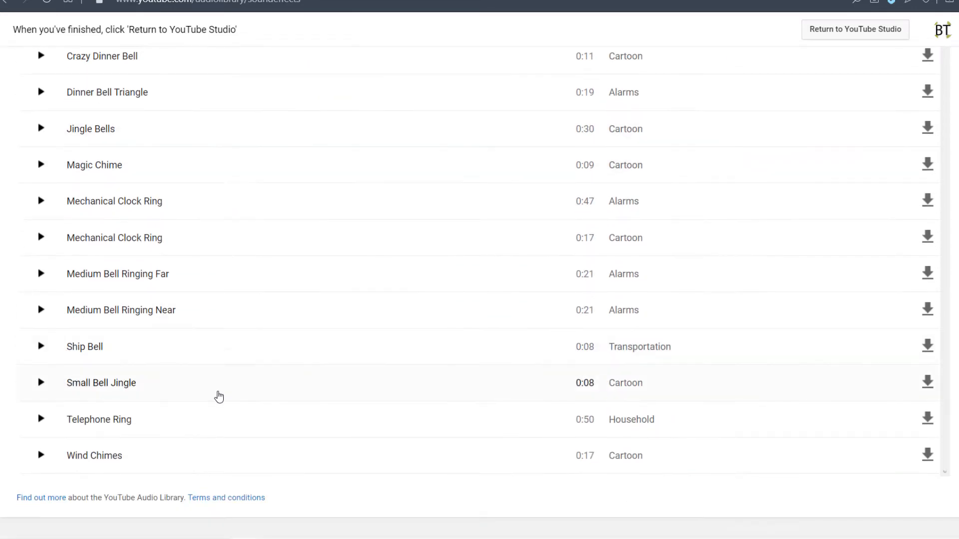
scroll(up, 3)
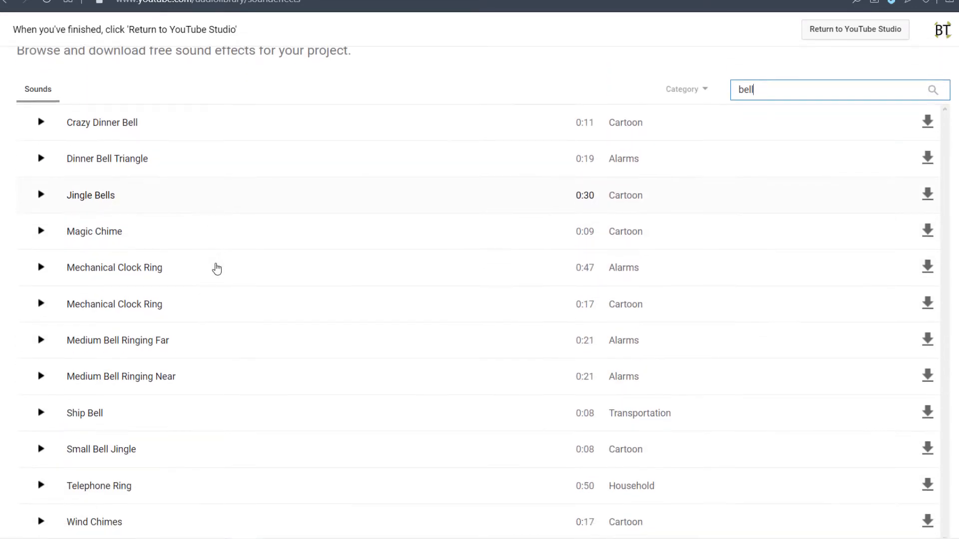
scroll(down, 3)
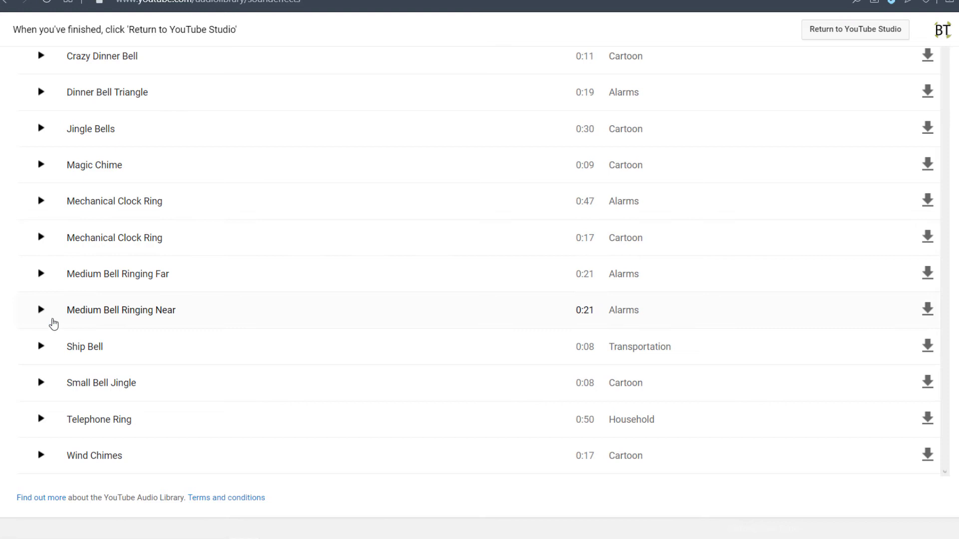
mouse_move(38, 320)
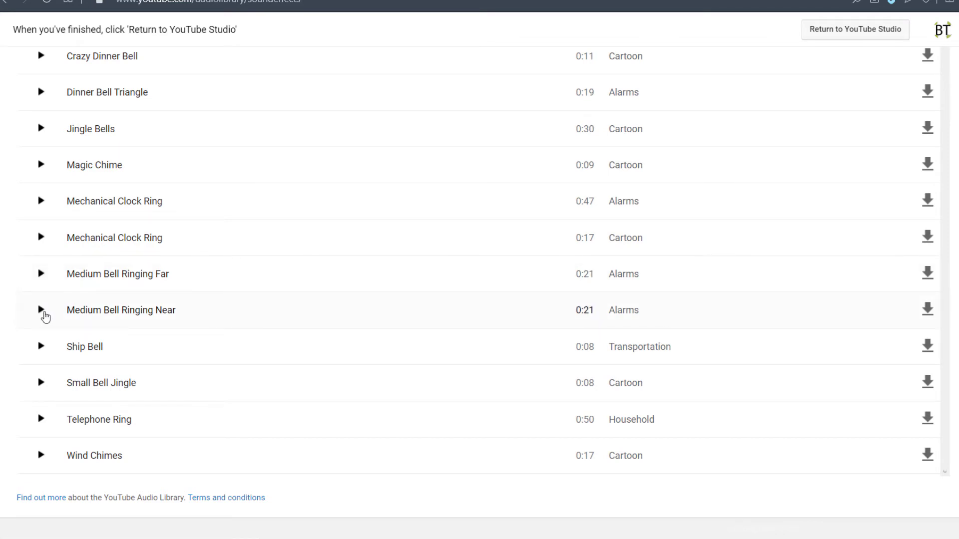
- Preview Medium Bell Ringing Near, stop it, and download the sound
click(40, 310)
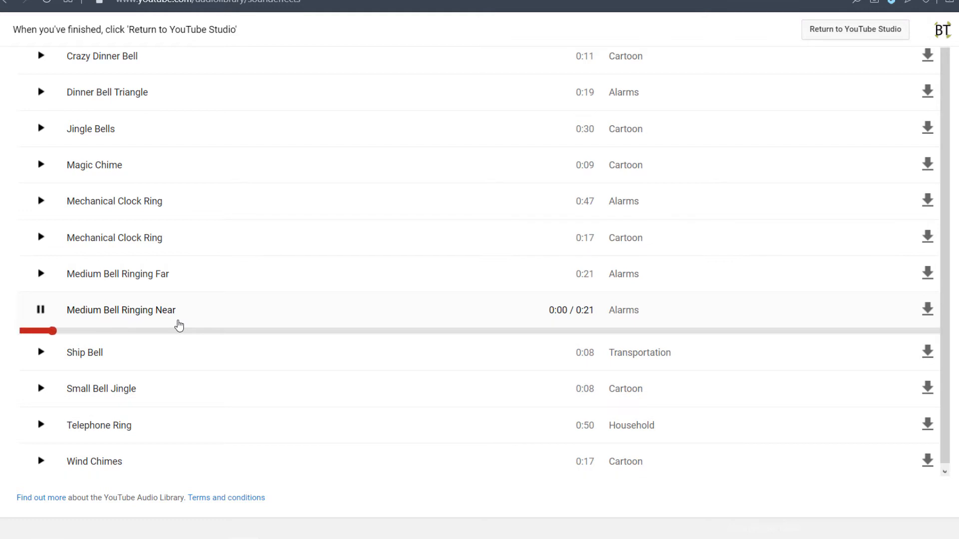
click(40, 310)
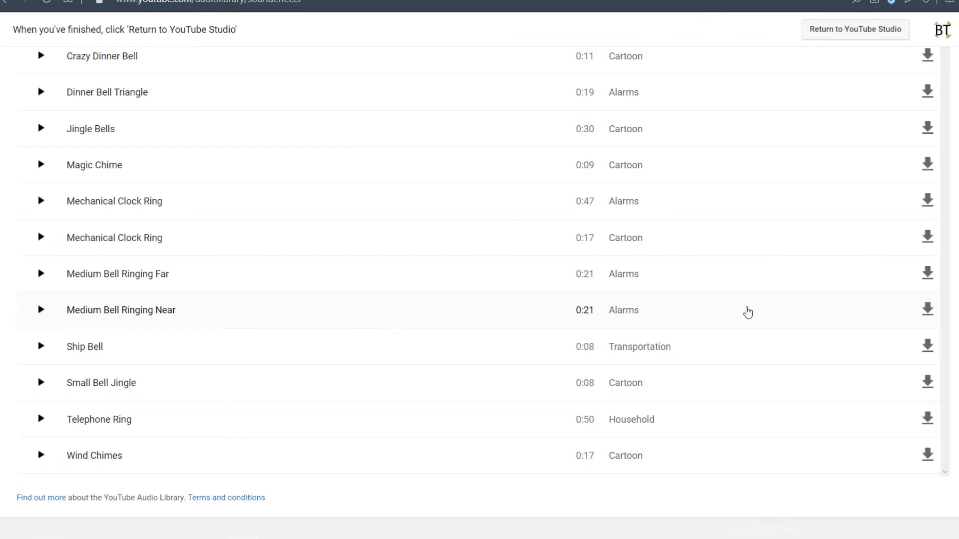
mouse_move(927, 316)
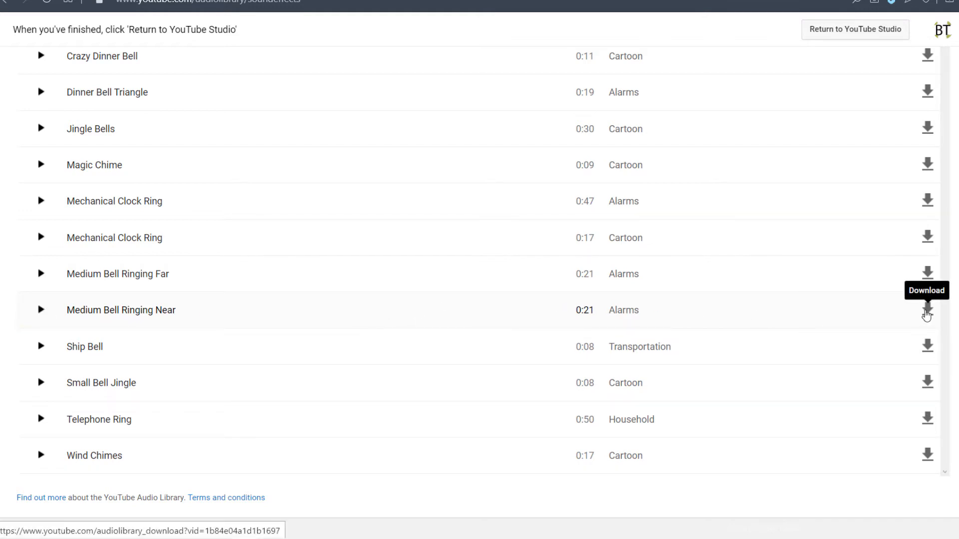
click(927, 310)
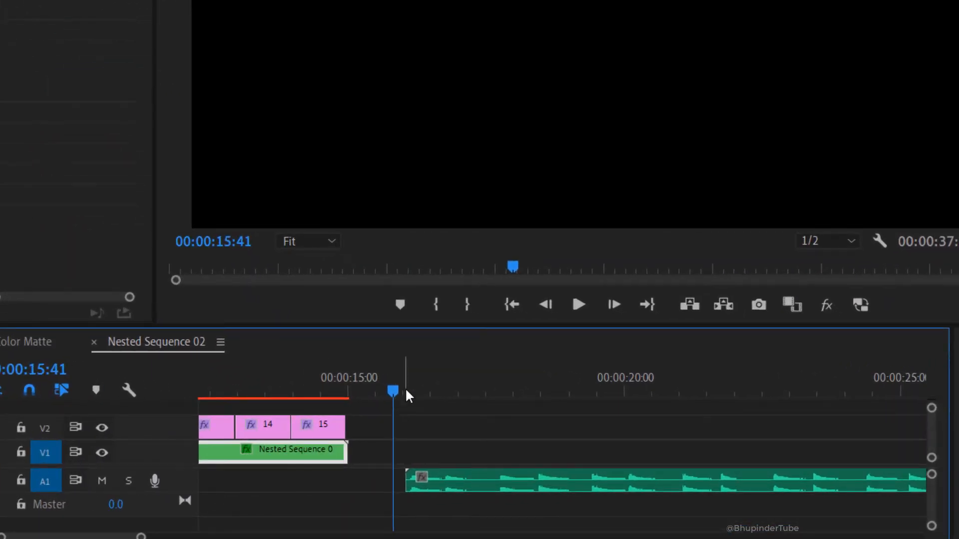
- Scrub along the bell clip on A1 to locate its start near 16 seconds
click(573, 391)
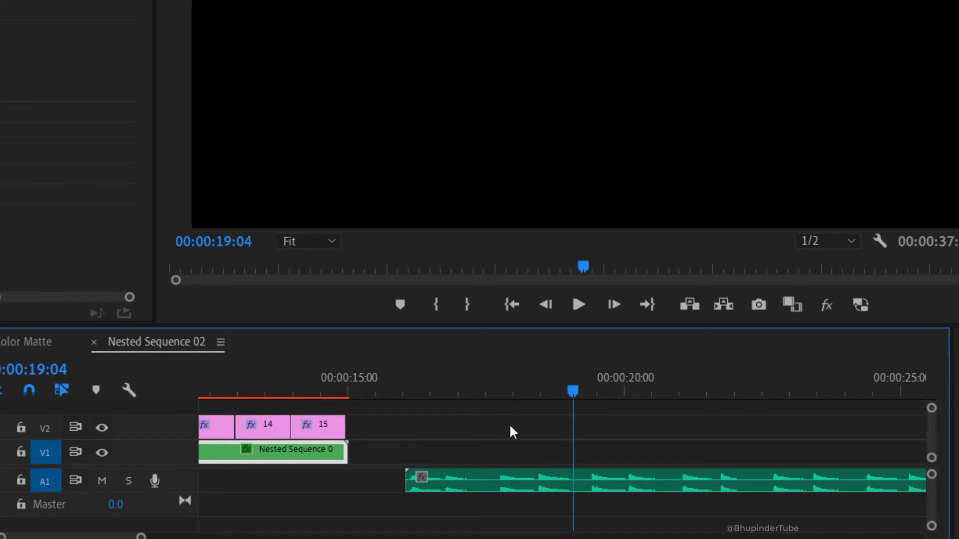
mouse_move(411, 400)
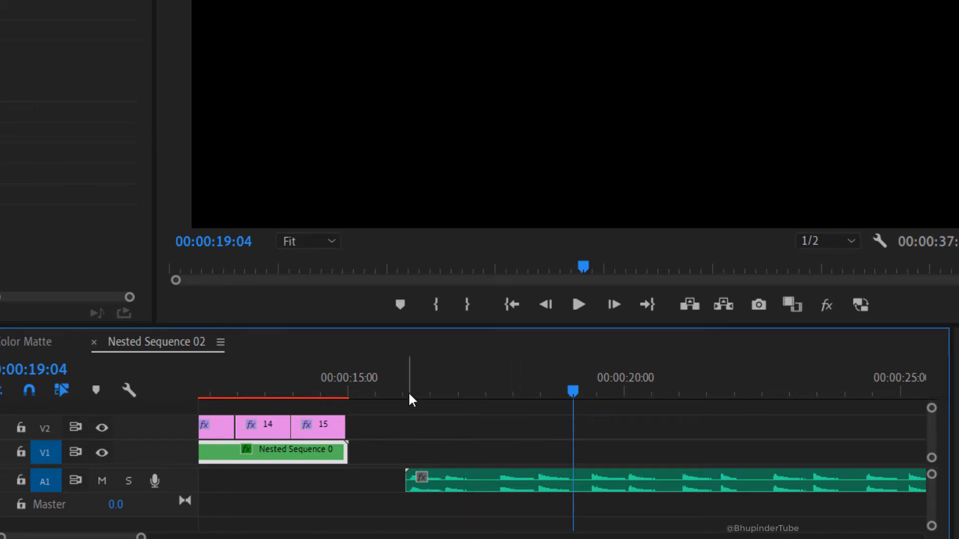
click(488, 392)
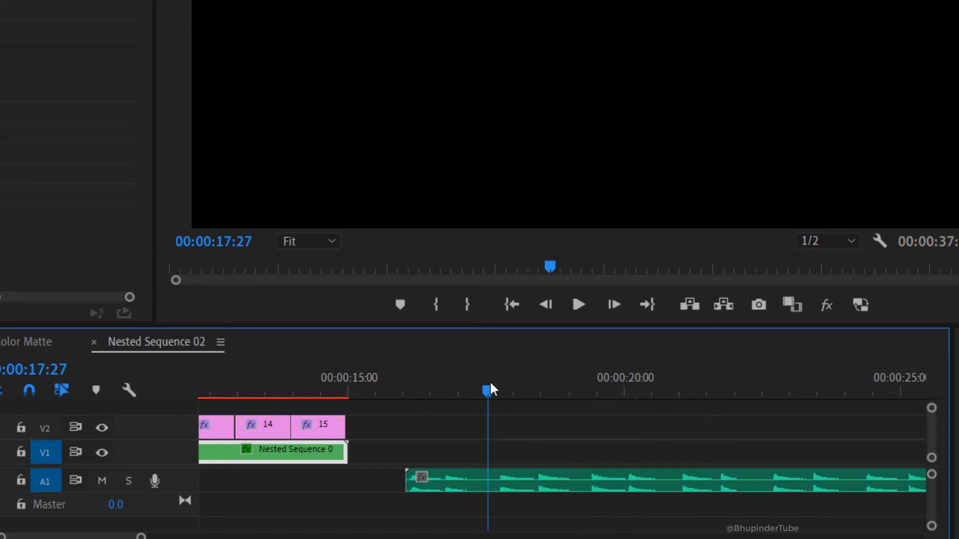
click(409, 390)
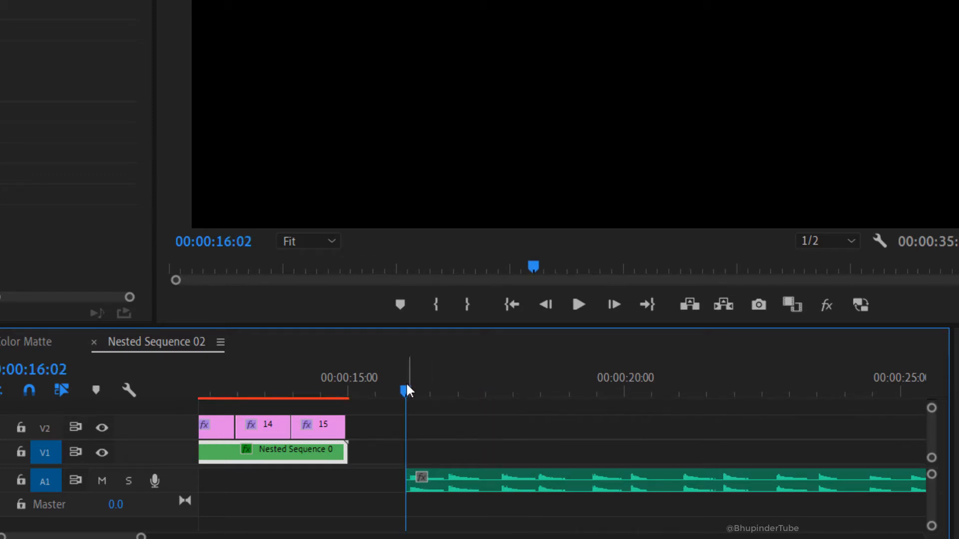
click(447, 391)
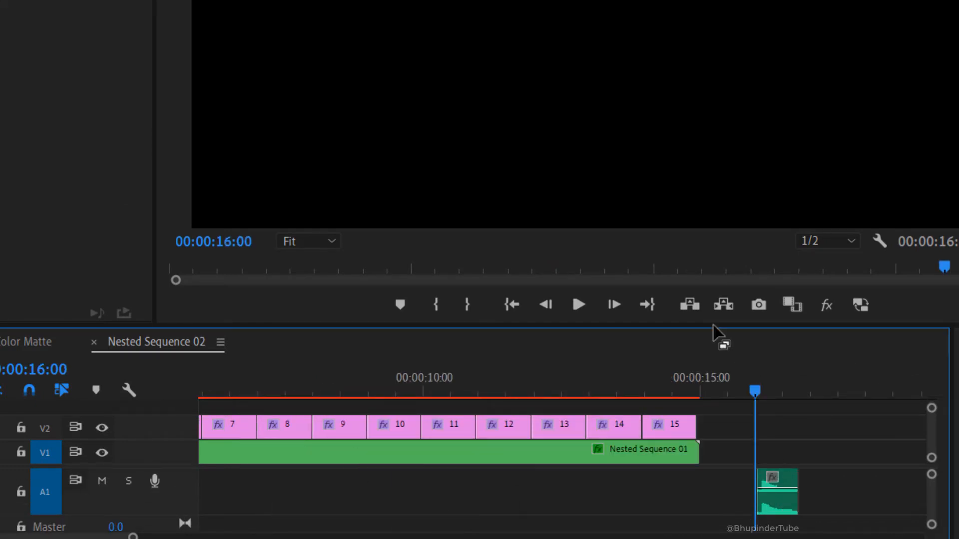
- Play the trimmed bell in the Program monitor and stop near 16.4 seconds
click(577, 304)
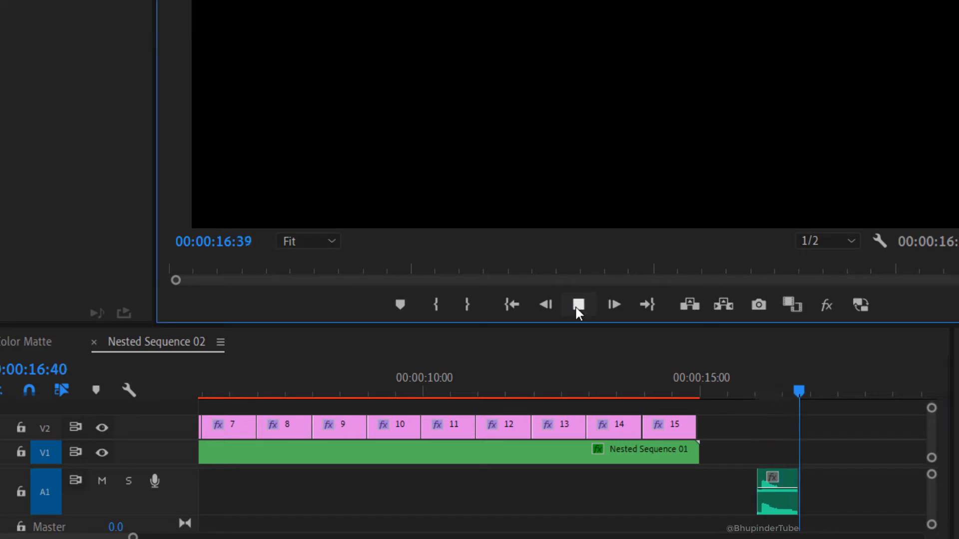
click(577, 304)
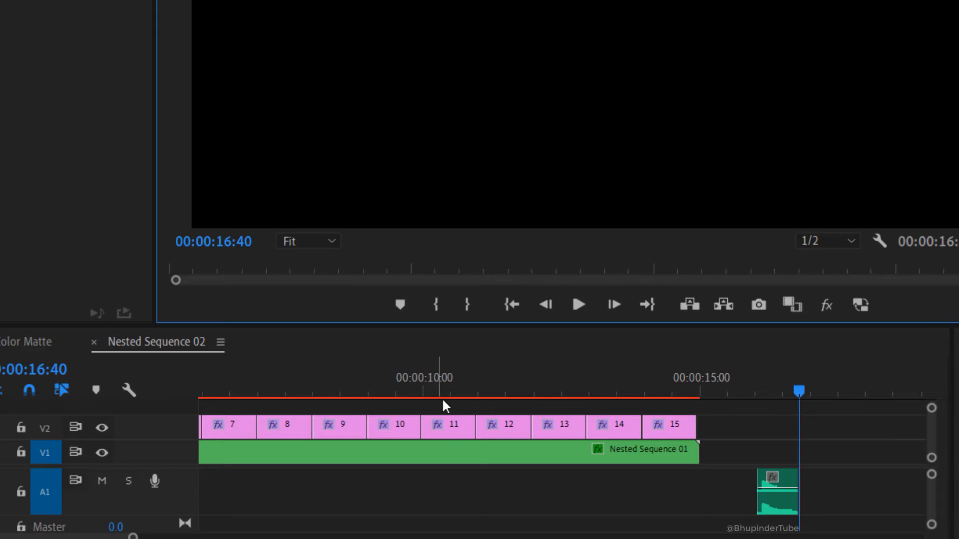
mouse_move(645, 535)
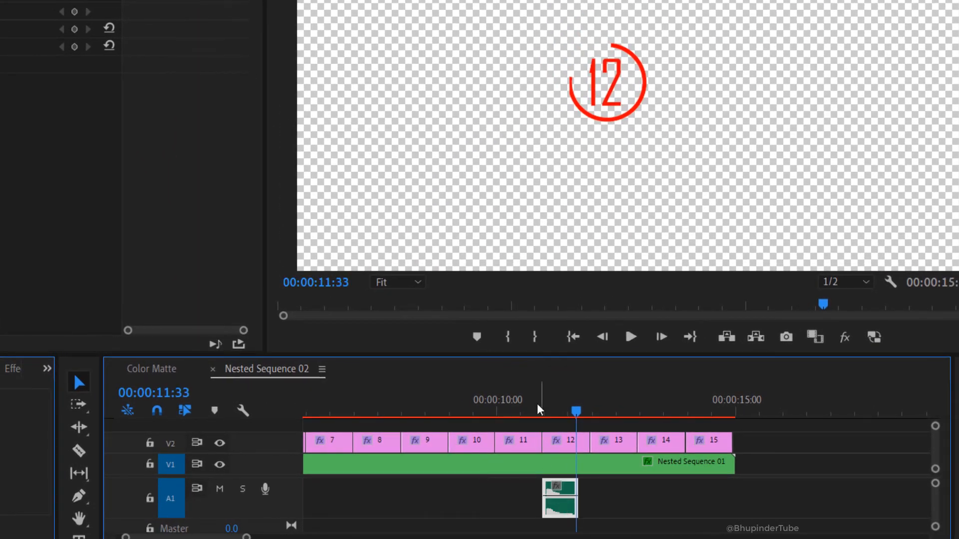
- Select the bell clip under countdown number 12 for copying
click(532, 409)
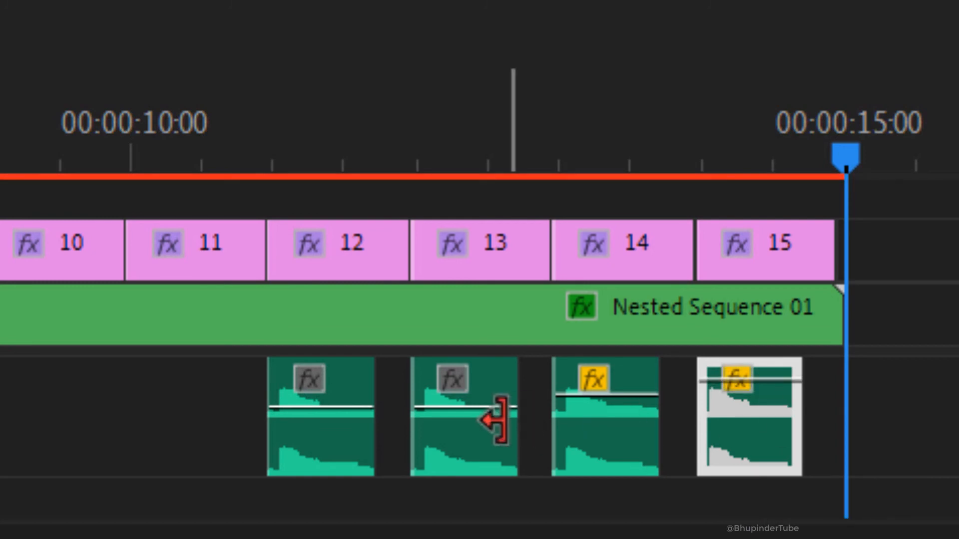
- Select the bell clip under countdown number 13 to adjust its volume
click(462, 416)
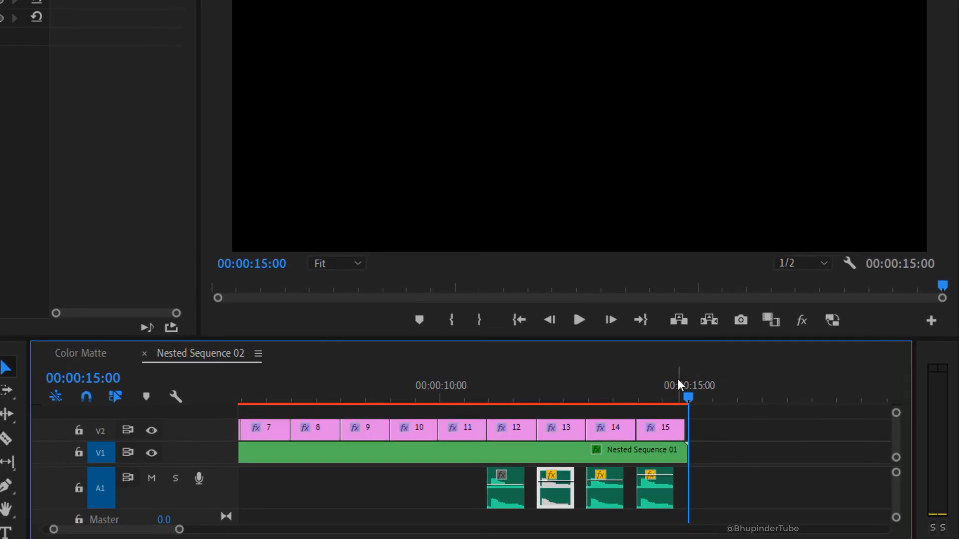
mouse_move(445, 396)
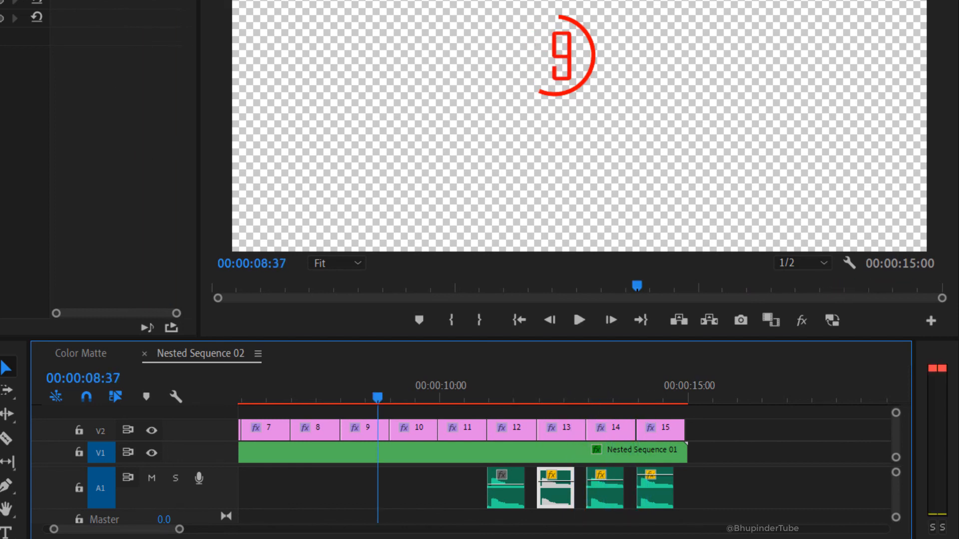
mouse_move(579, 238)
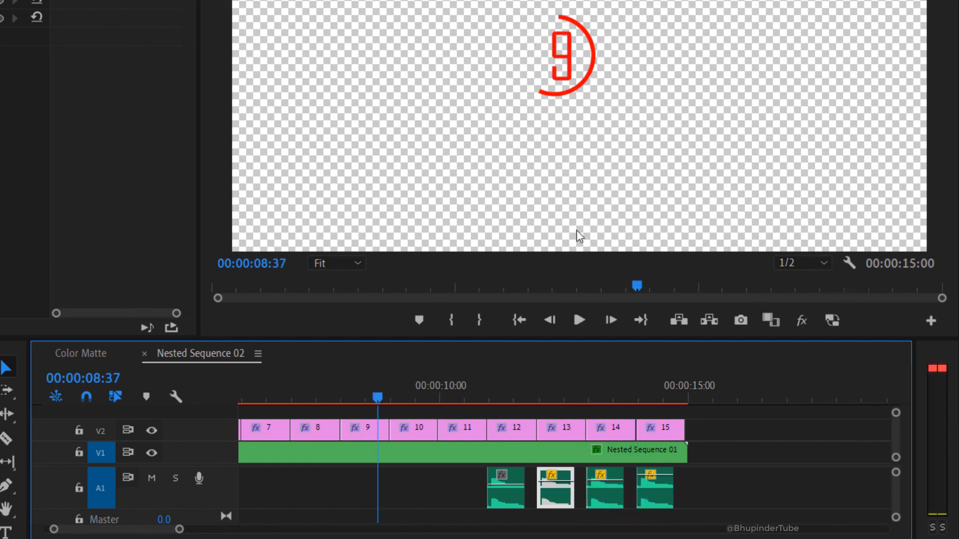
mouse_move(552, 136)
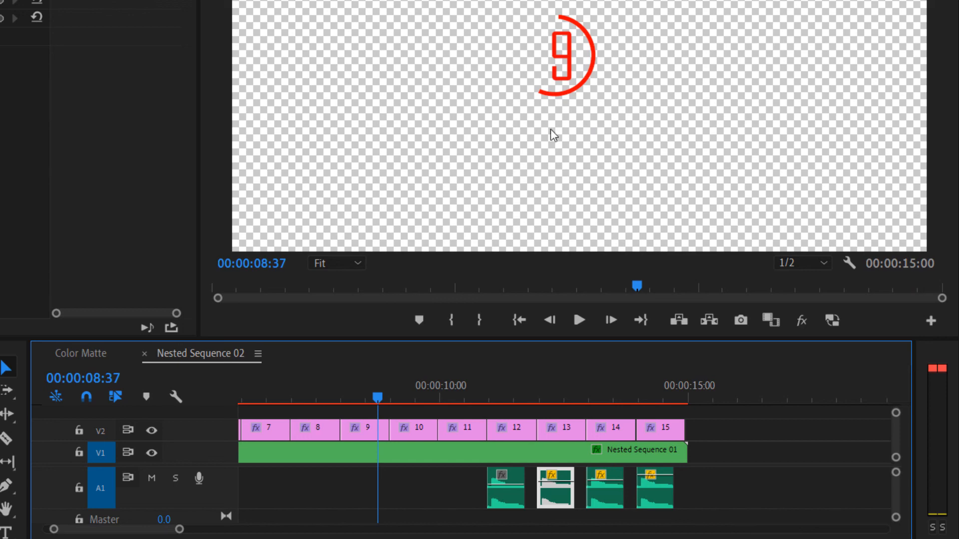